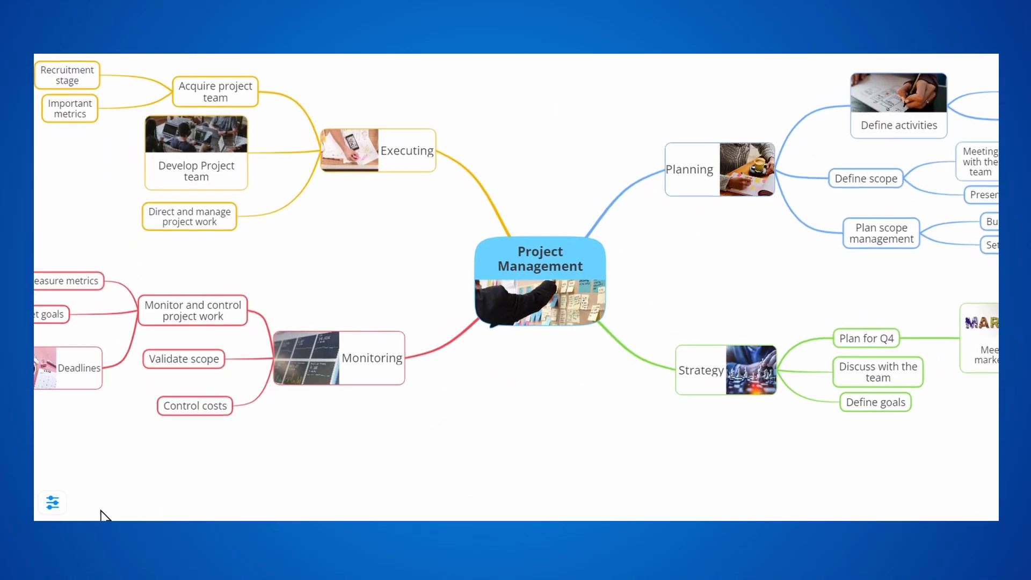
- With Auto Layout on, drag Plan scope management and Strategy and watch them snap back into place
left_click(51, 501)
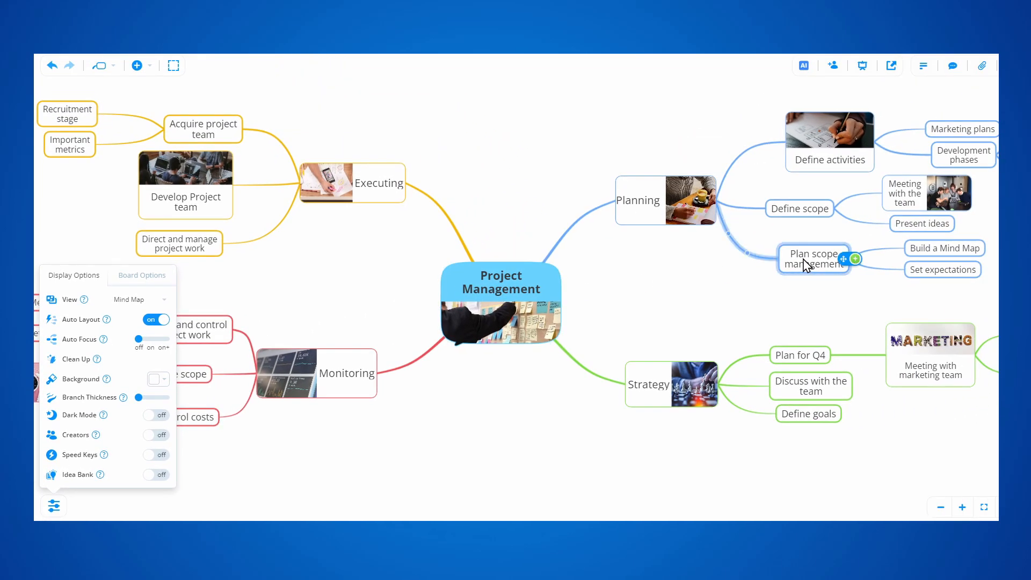
left_click(813, 259)
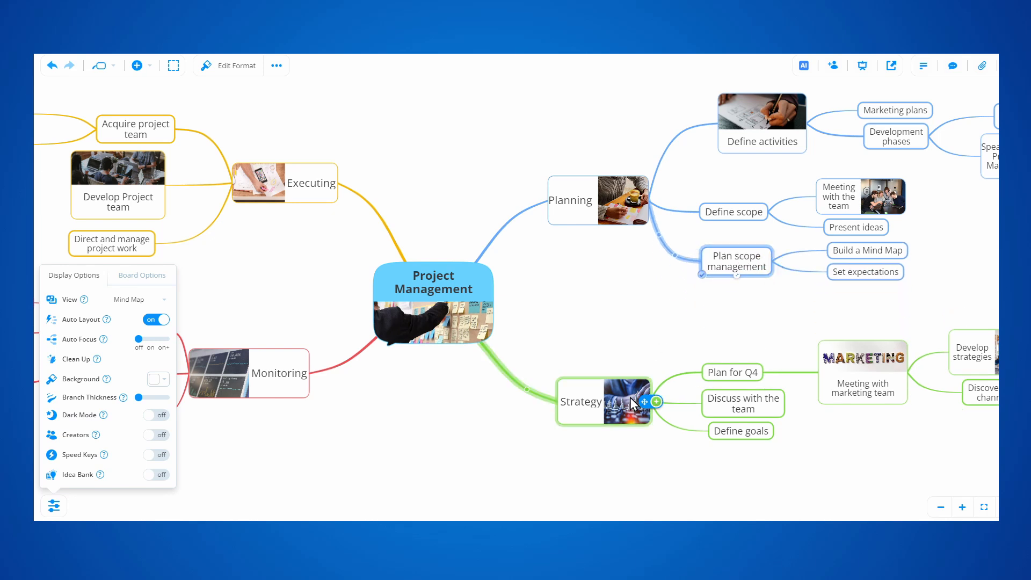
left_click(608, 402)
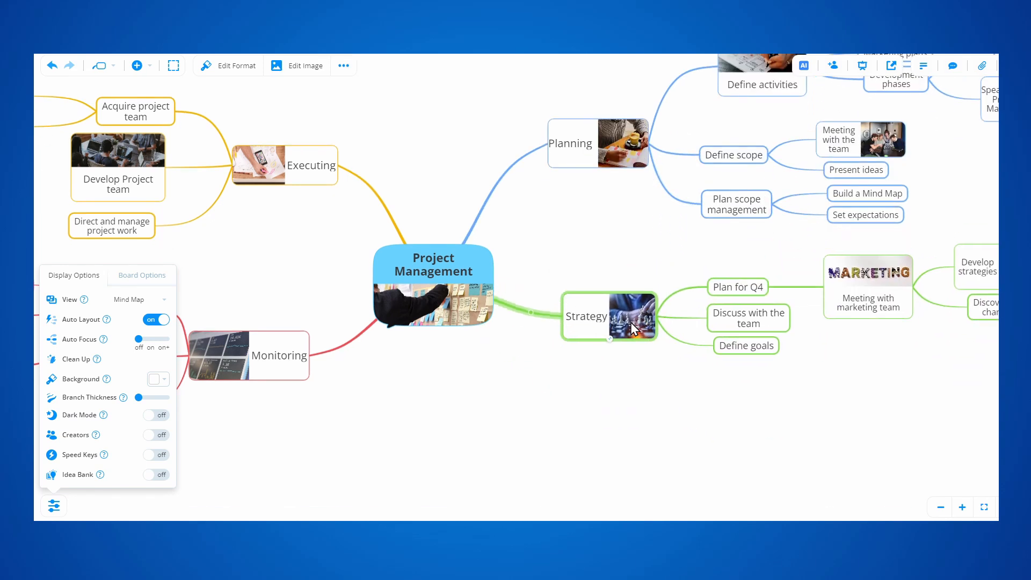
left_click(598, 143)
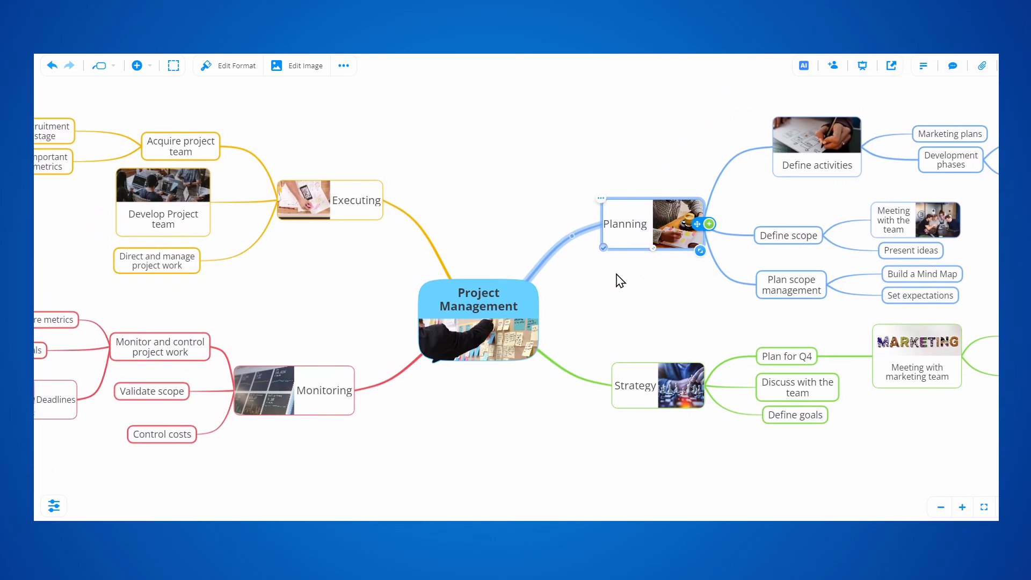
- Turn Auto Layout off in the map's Display Options
left_click(115, 500)
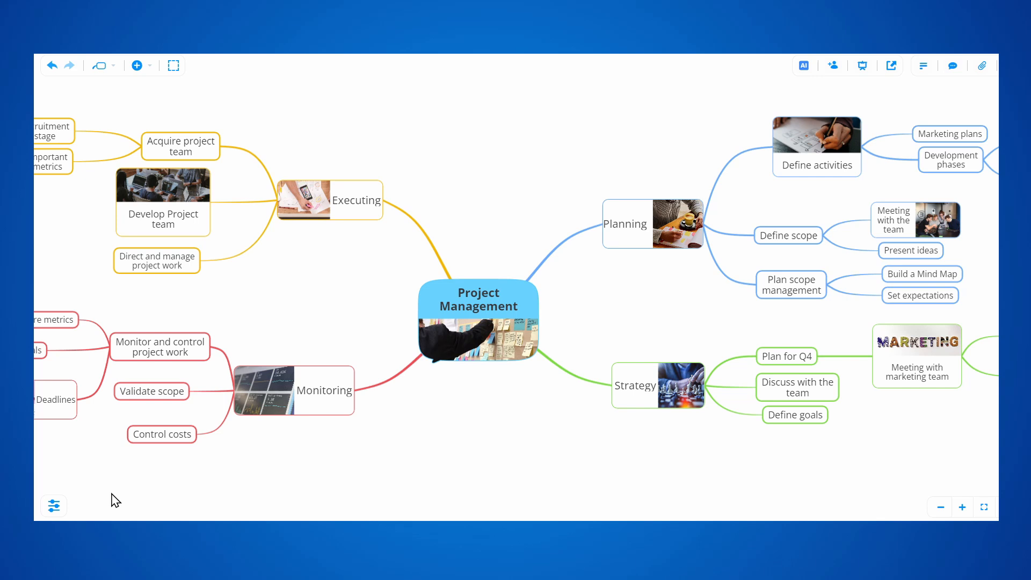
left_click(54, 505)
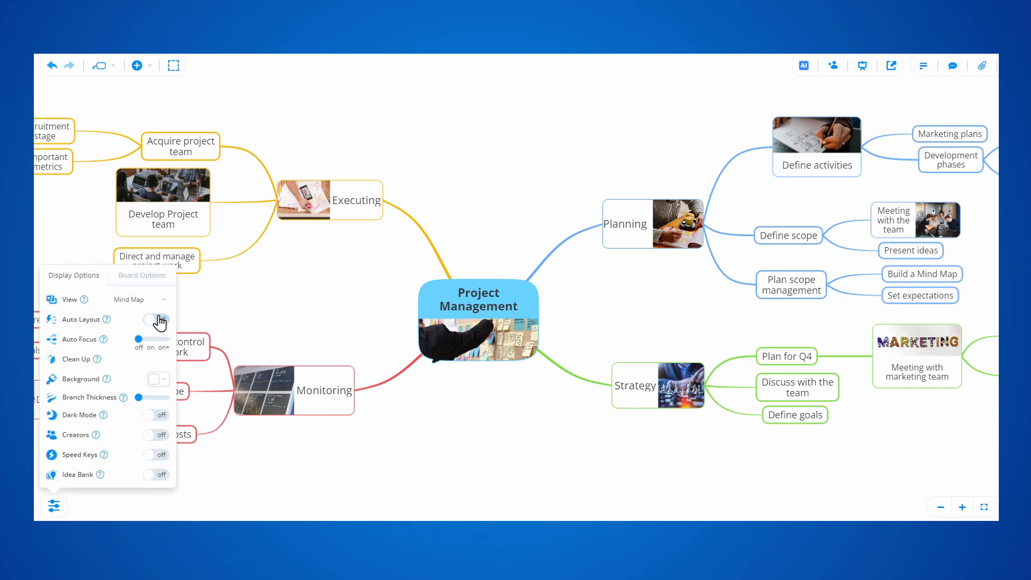
left_click(156, 320)
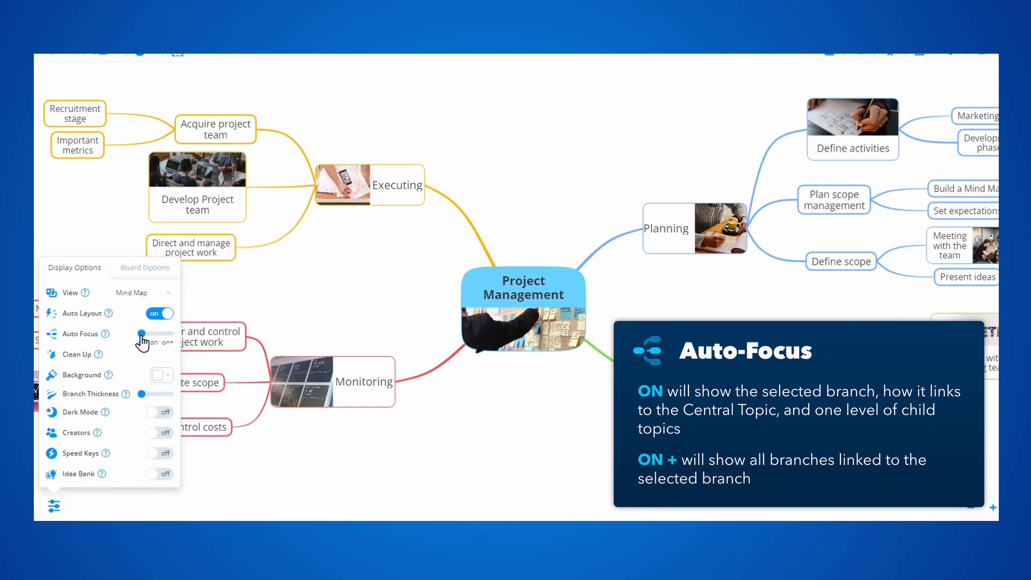
- Turn Auto Focus on so only the four main topics show around Project Management
left_click(153, 342)
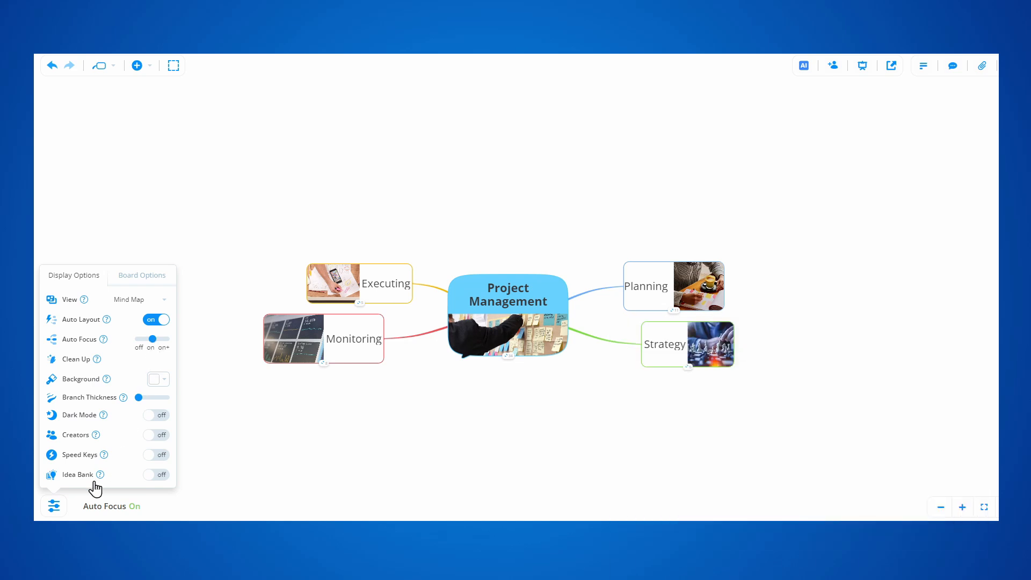
- Focus on Planning, then on Strategy, each expanding only its own child topics
left_click(536, 387)
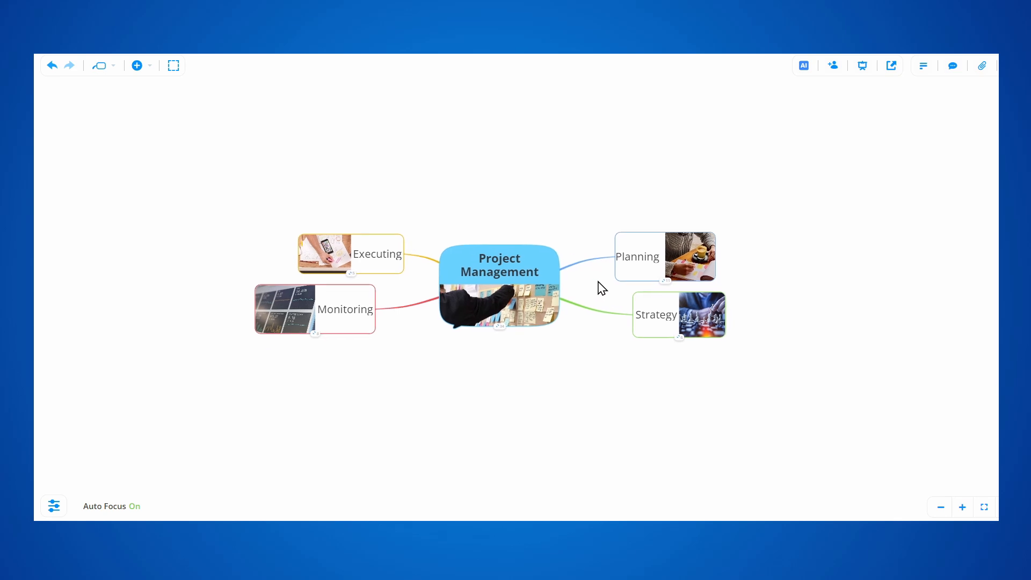
left_click(663, 256)
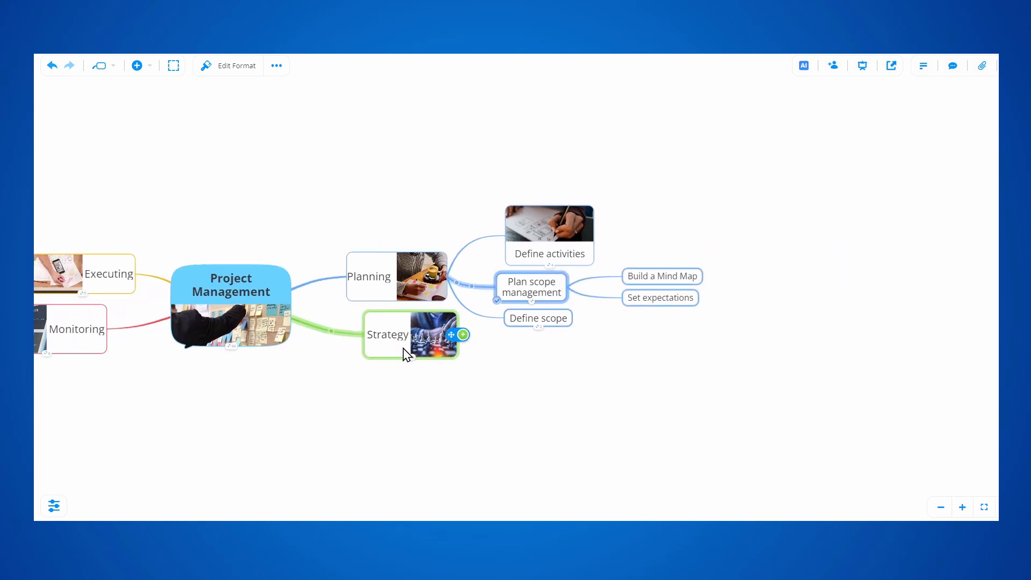
left_click(387, 334)
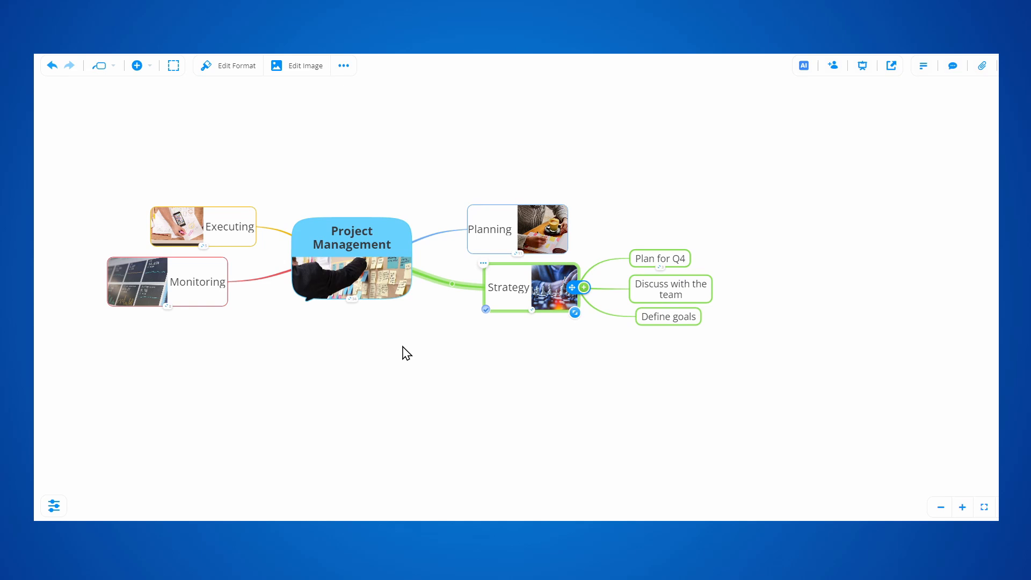
- Turn Auto Focus off in Display Options so every branch shows again
left_click(53, 506)
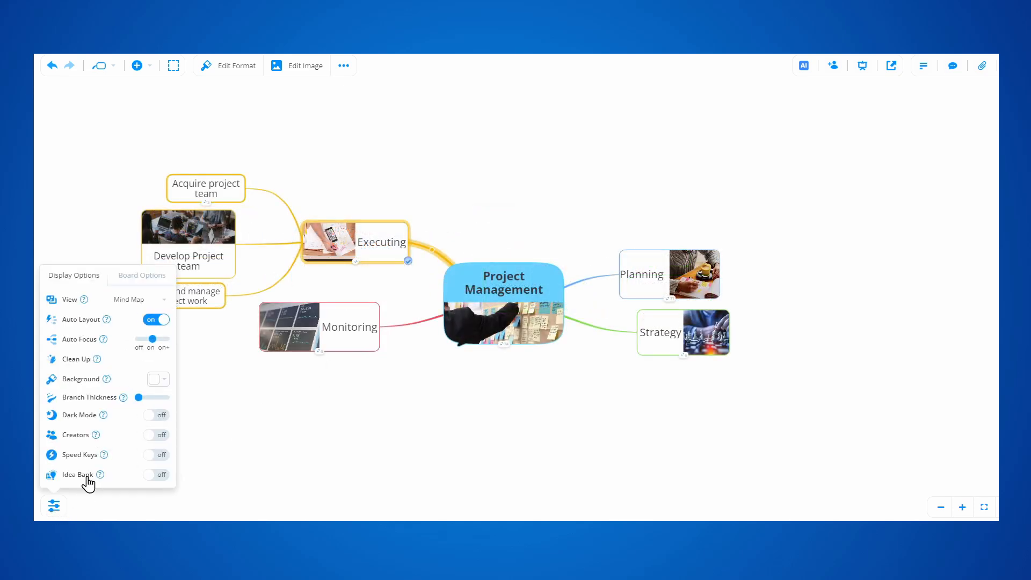
left_click(163, 339)
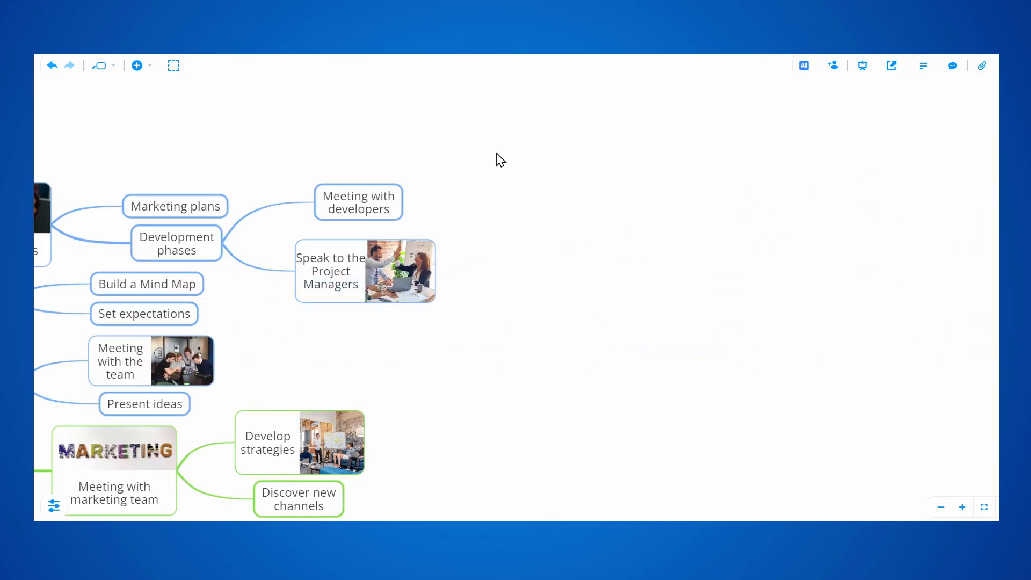
- Add Work on new features with children Develop new app, Design updates and Back-end fixes, then a child under Develop strategies
left_click(358, 202)
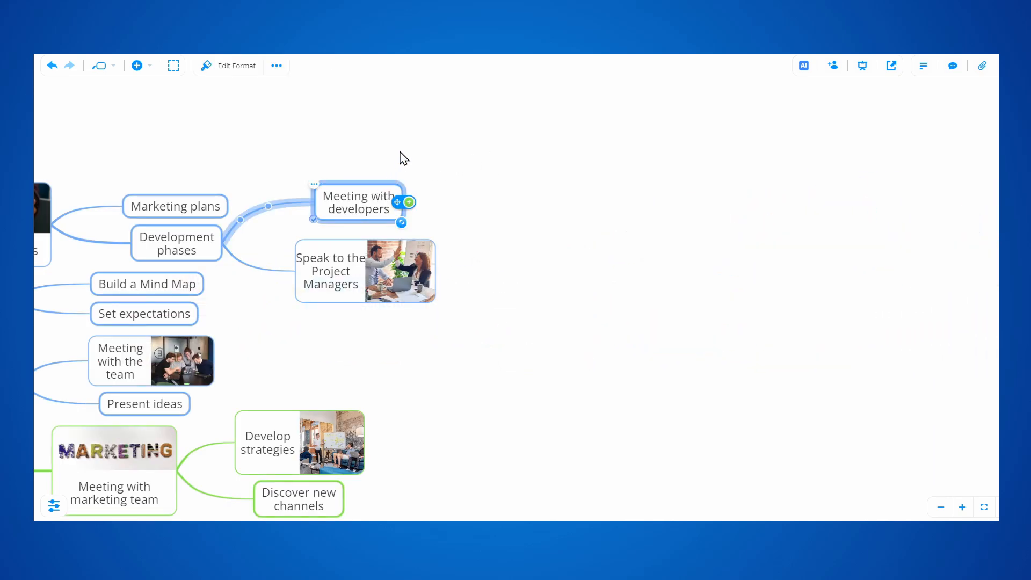
left_click(409, 201)
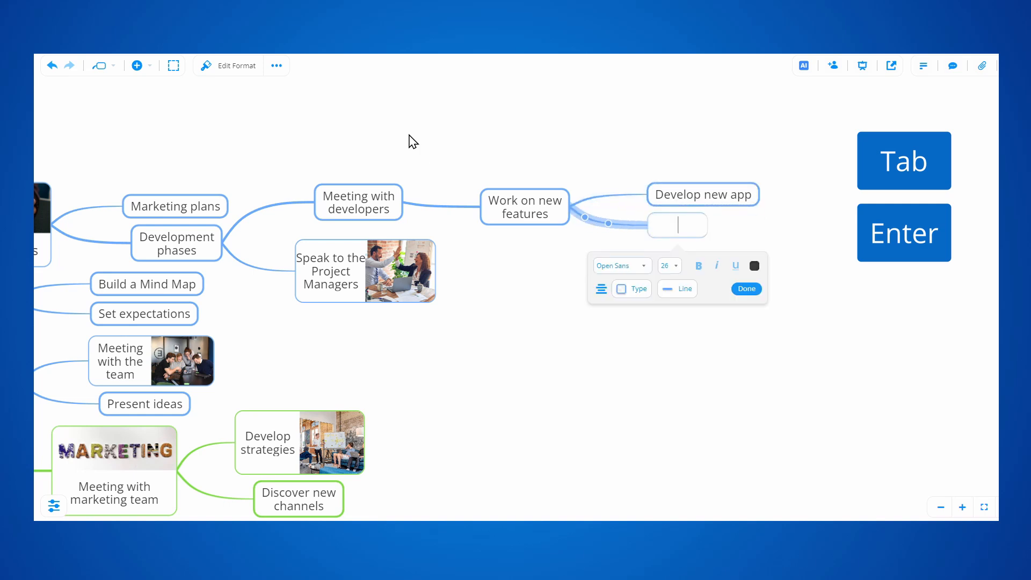
type("Design updates")
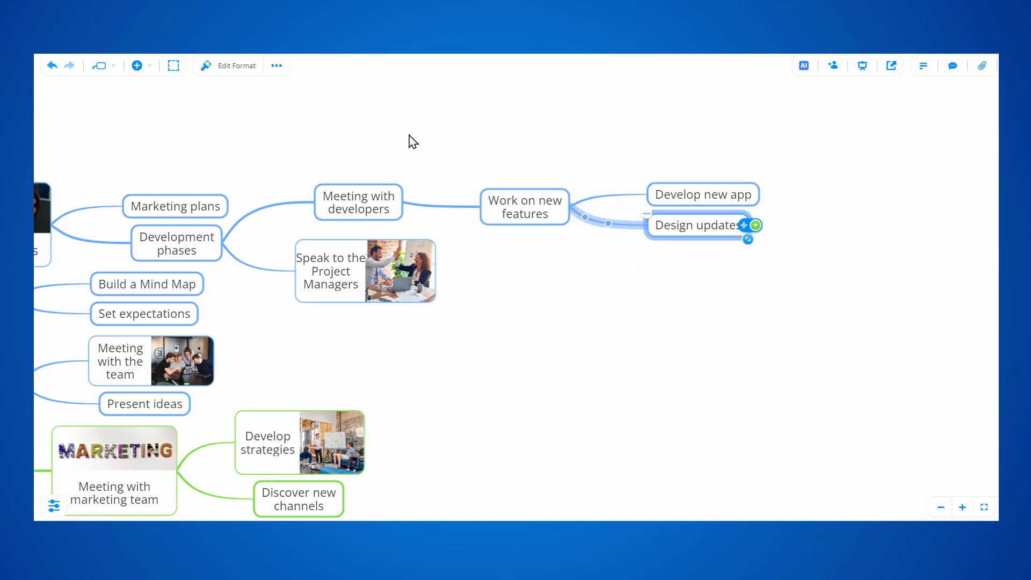
left_click(755, 224)
type("Back-end fixes")
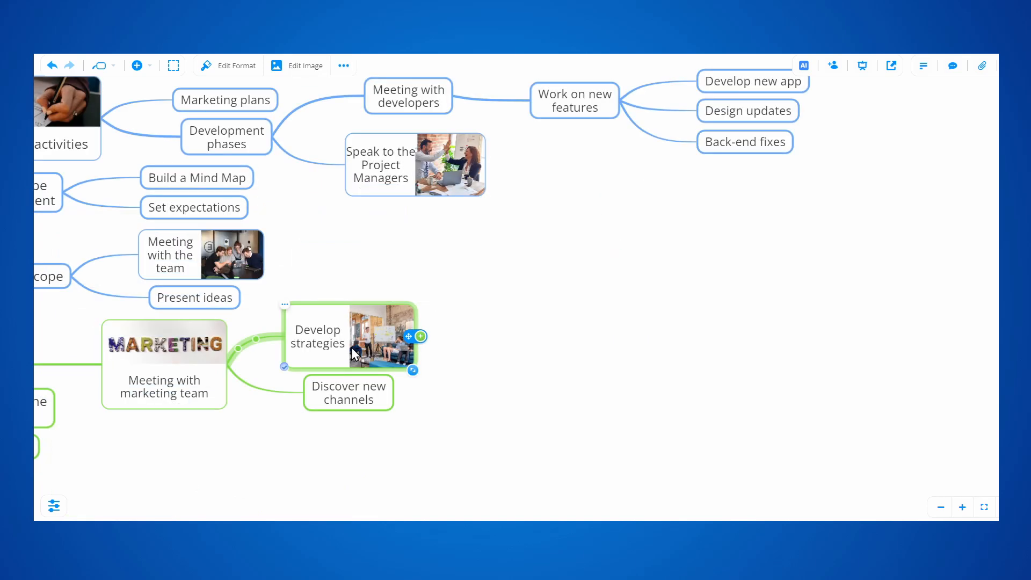
left_click(420, 336)
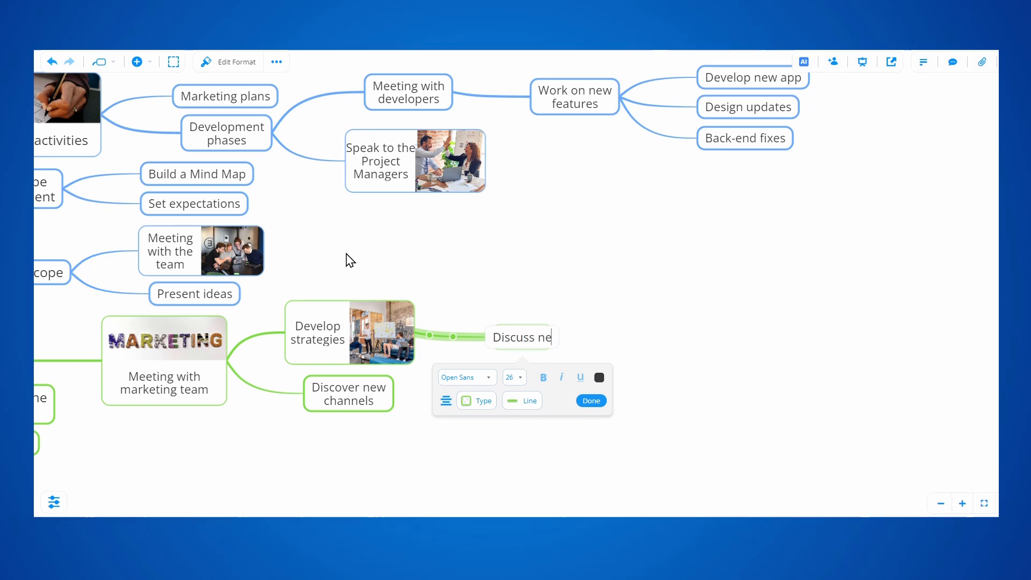